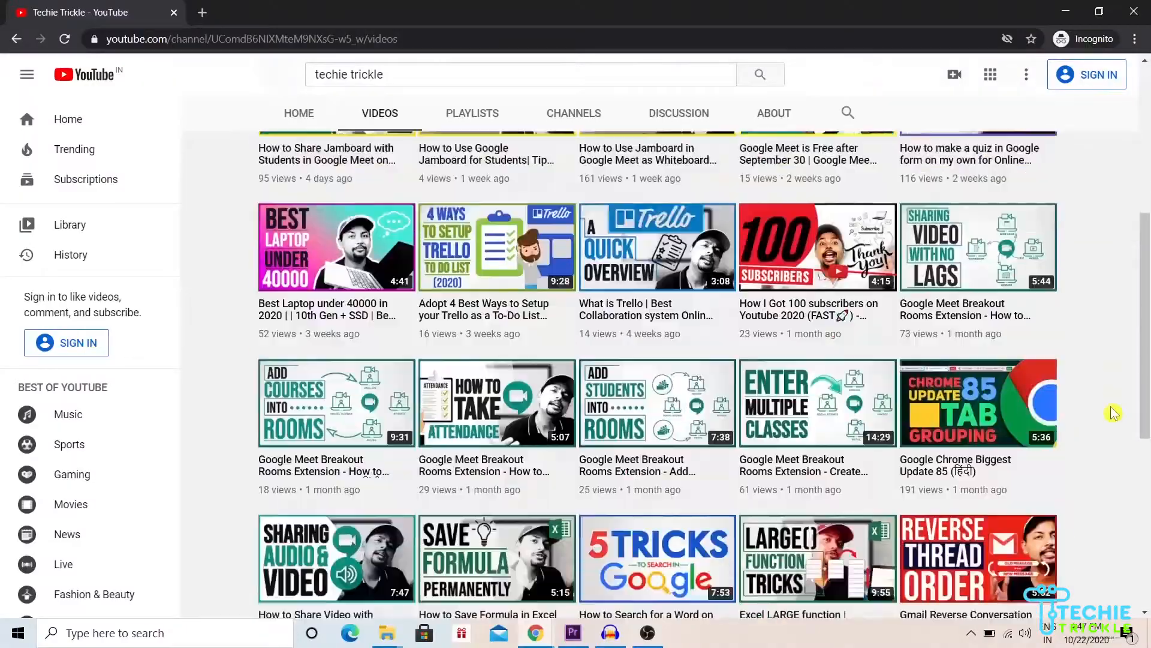
Title the draft event 'Session with Martin' and schedule it for Tue, Oct 20, 8:30–9:30pm
scroll(down, 3)
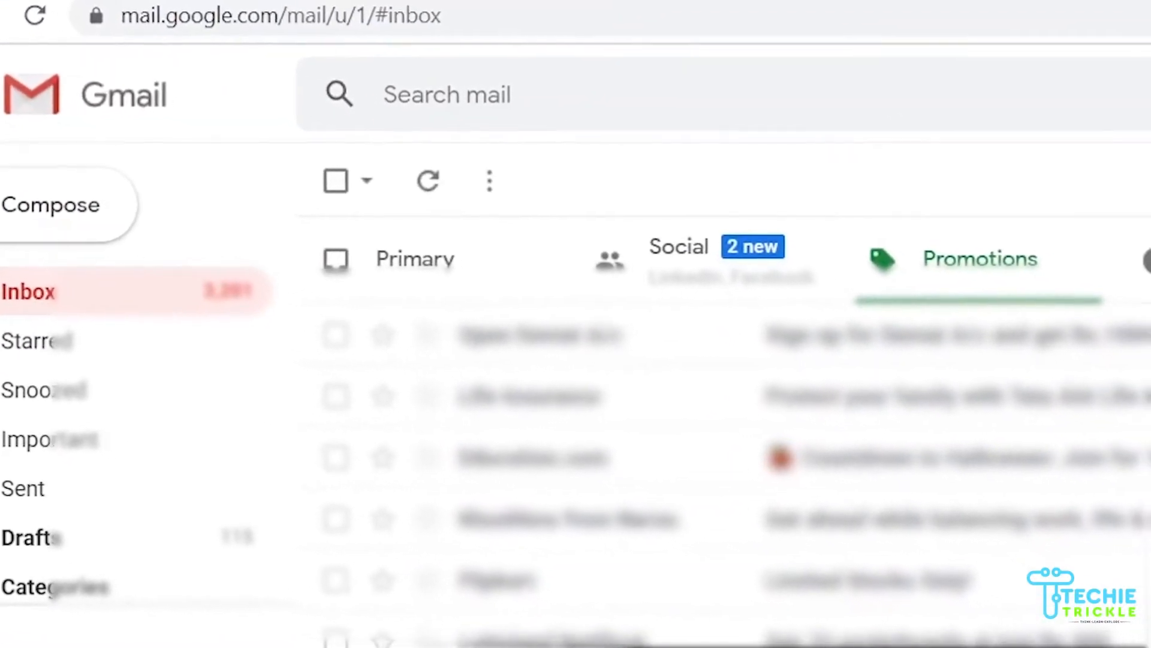
text(Session)
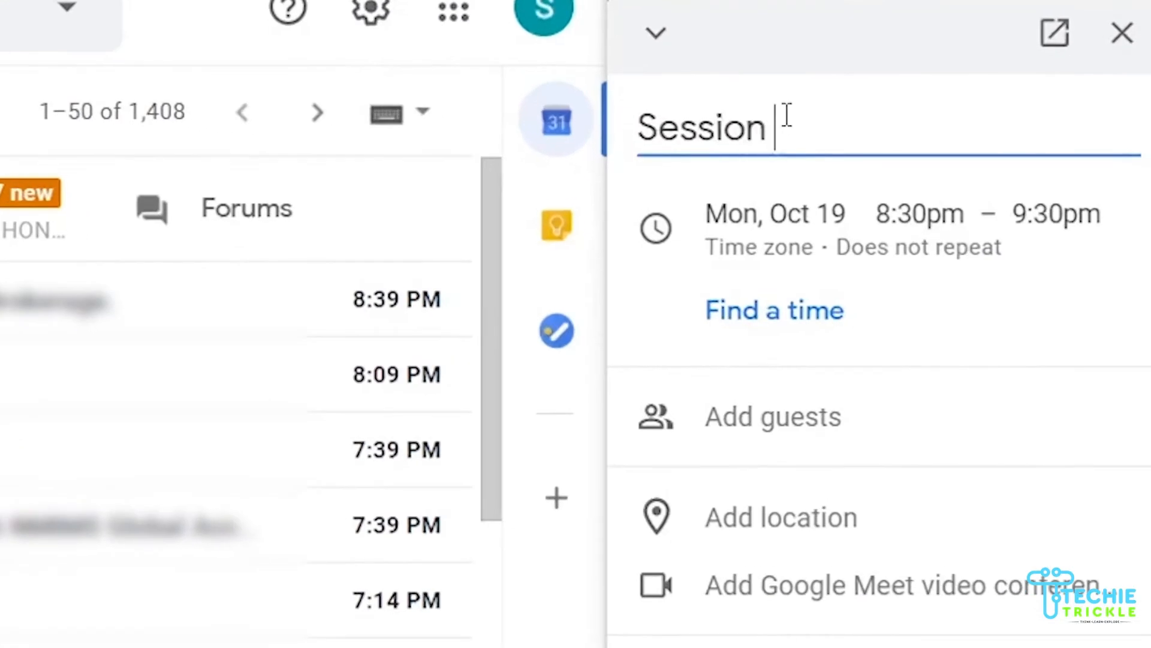
text(with Martin)
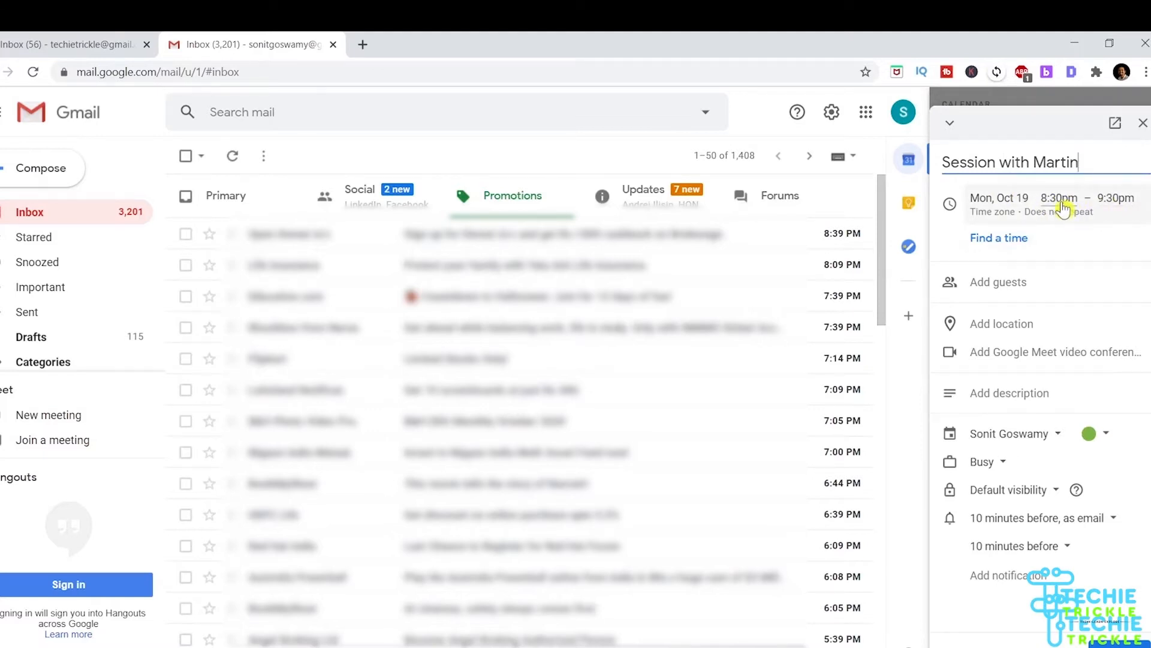
click(999, 197)
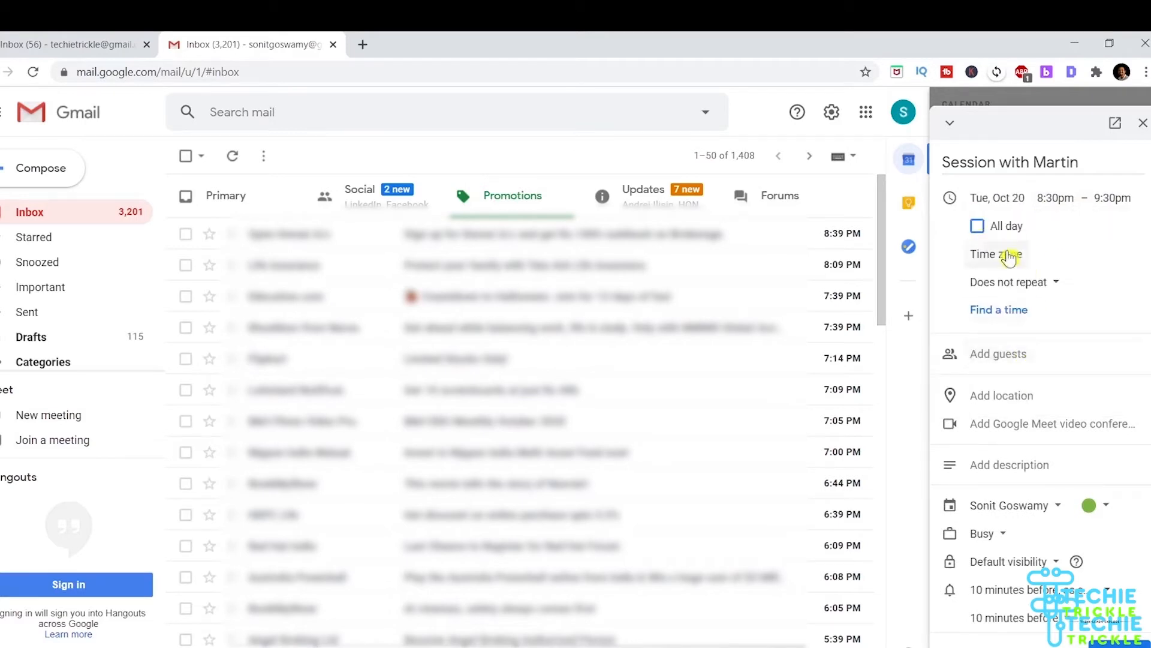
mouse_move(1036, 292)
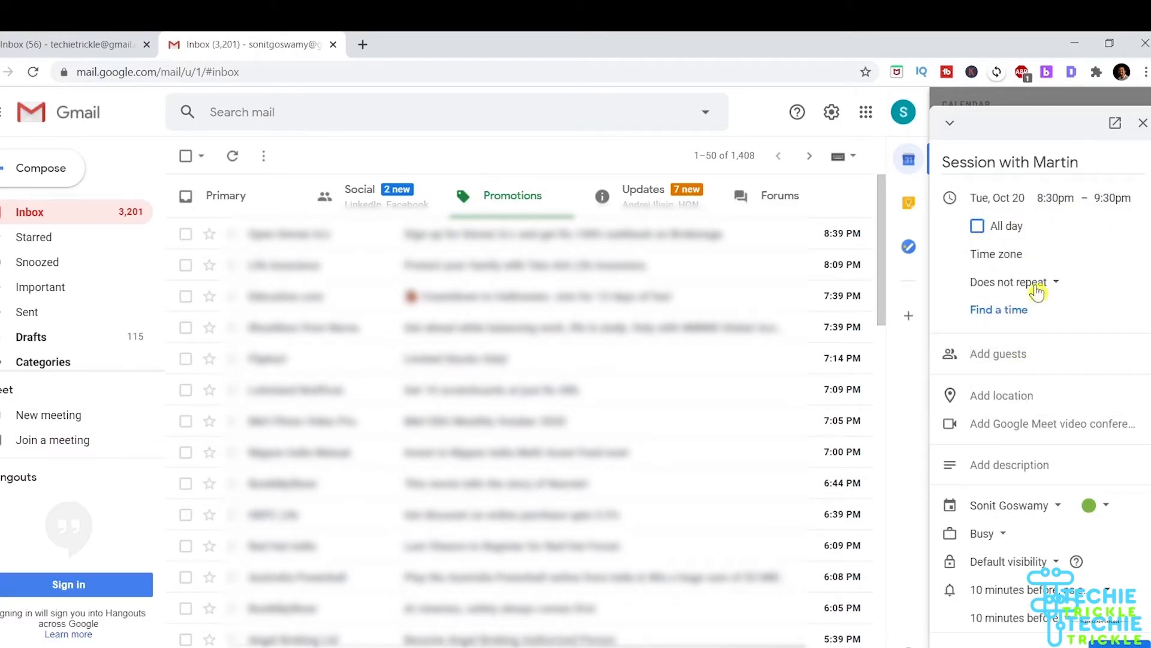
click(998, 354)
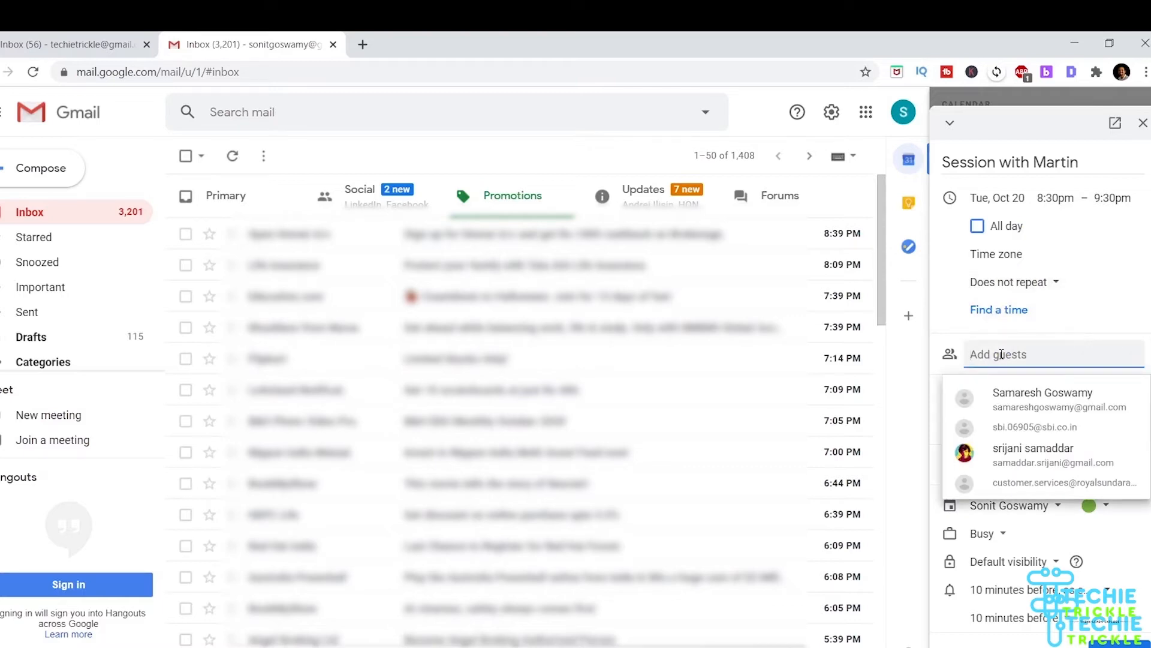
Add the suggested 'techie' contact as a guest and save the event
text(techie)
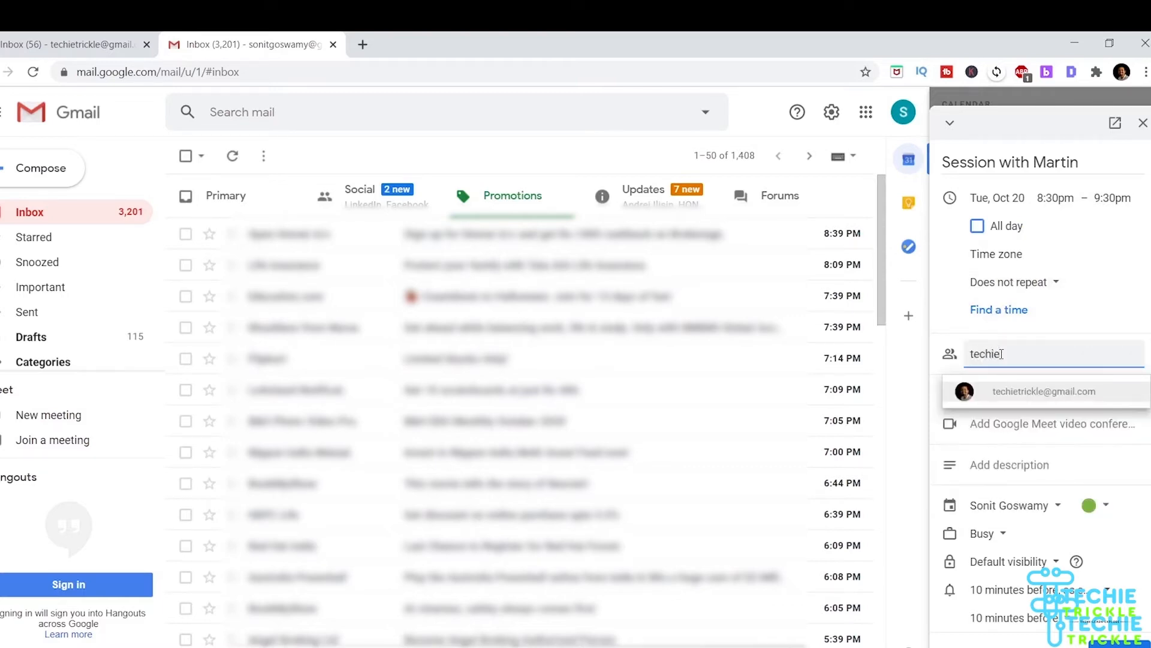
click(1045, 391)
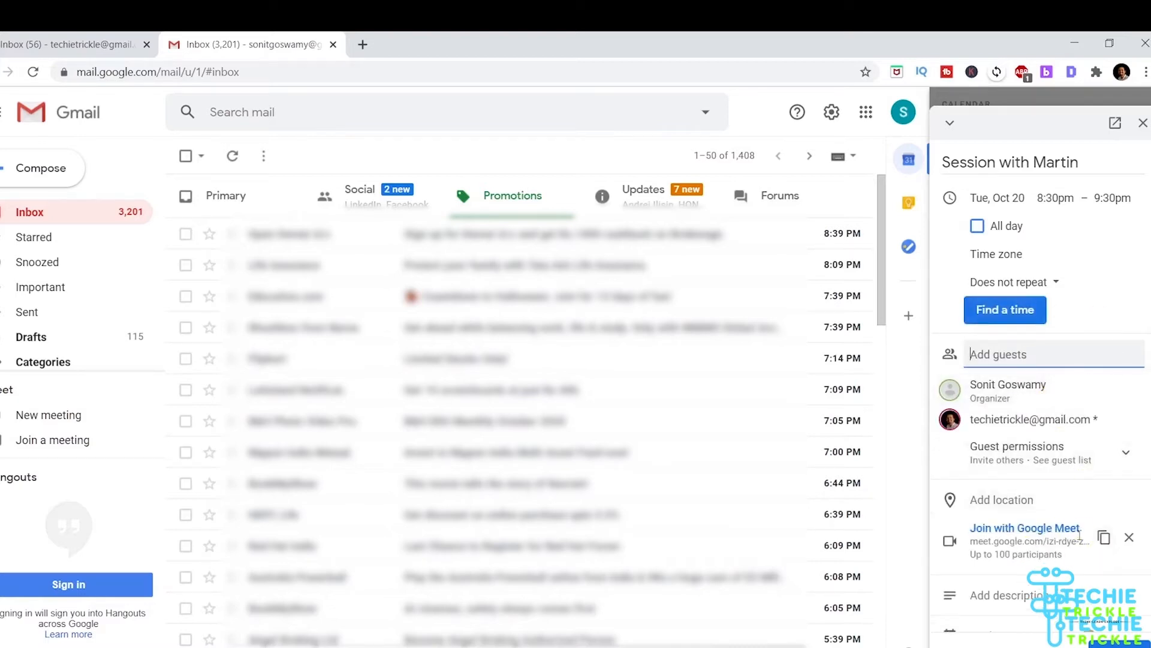
click(1004, 310)
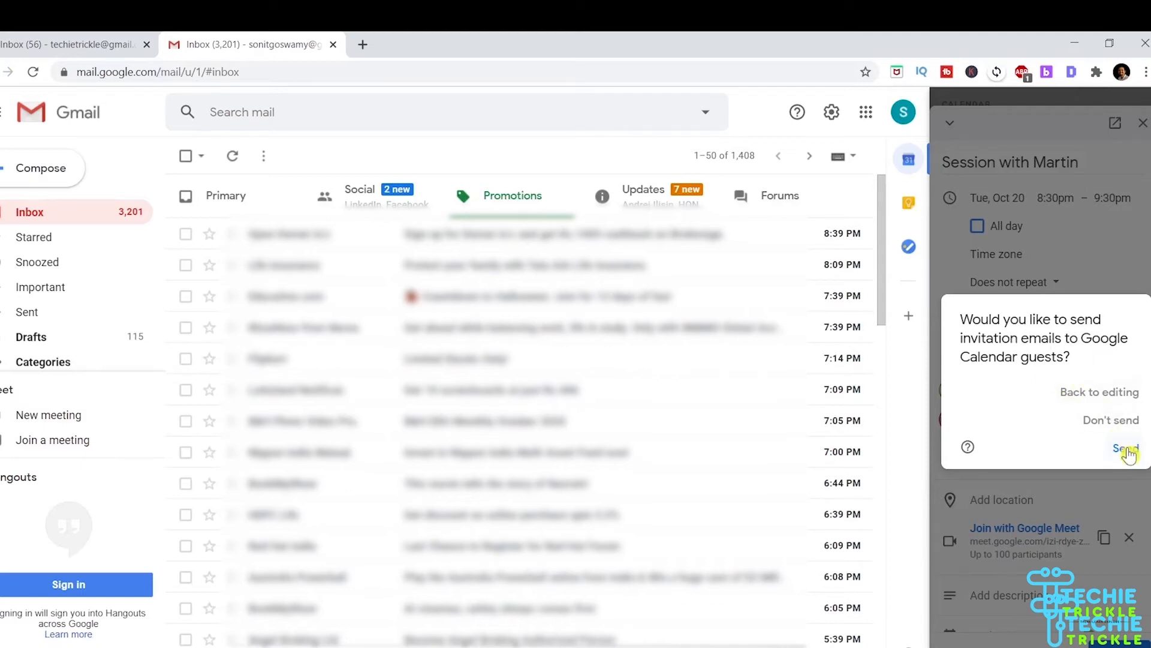
Send the guest invitations and view the saved event's details
click(1120, 449)
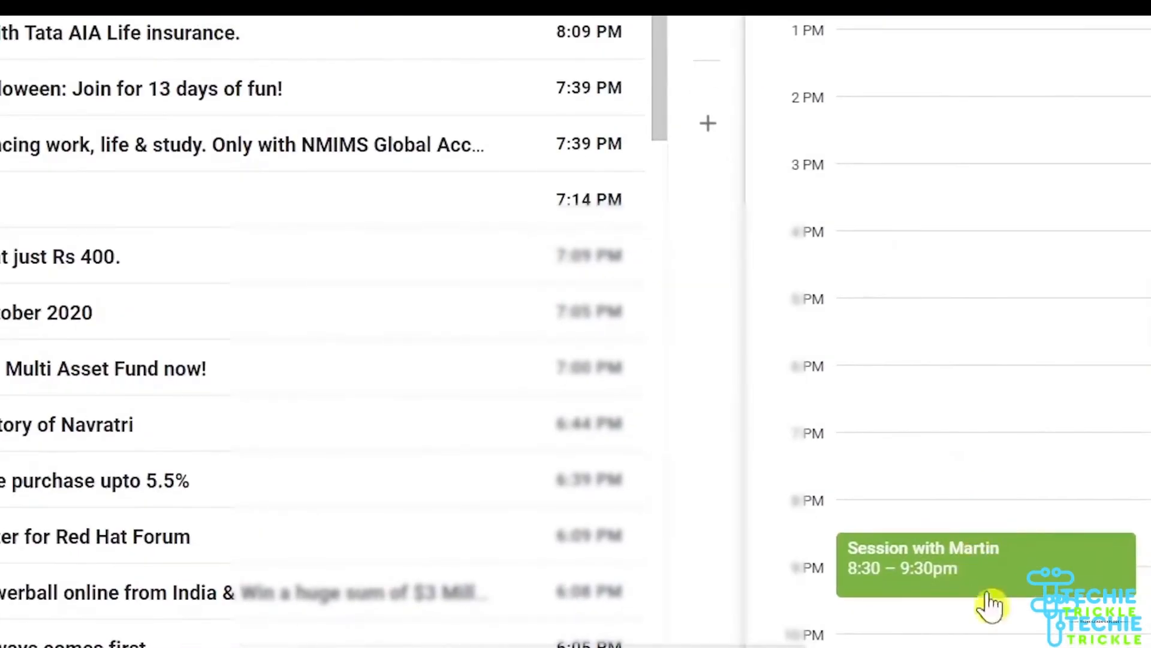
click(984, 565)
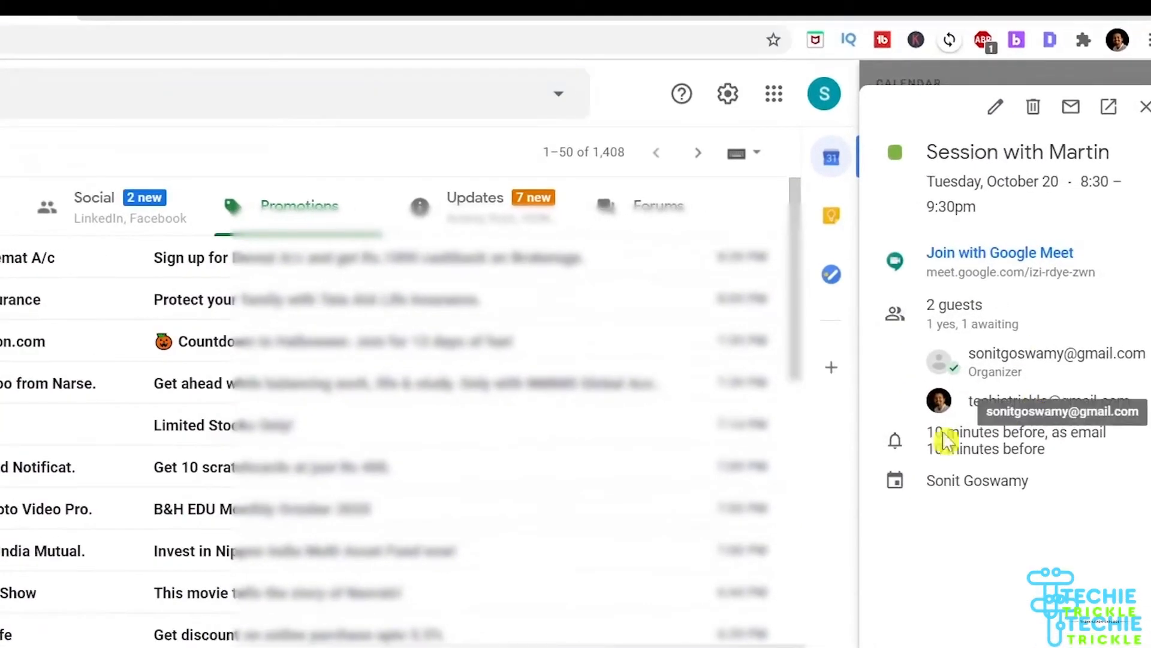
mouse_move(1032, 617)
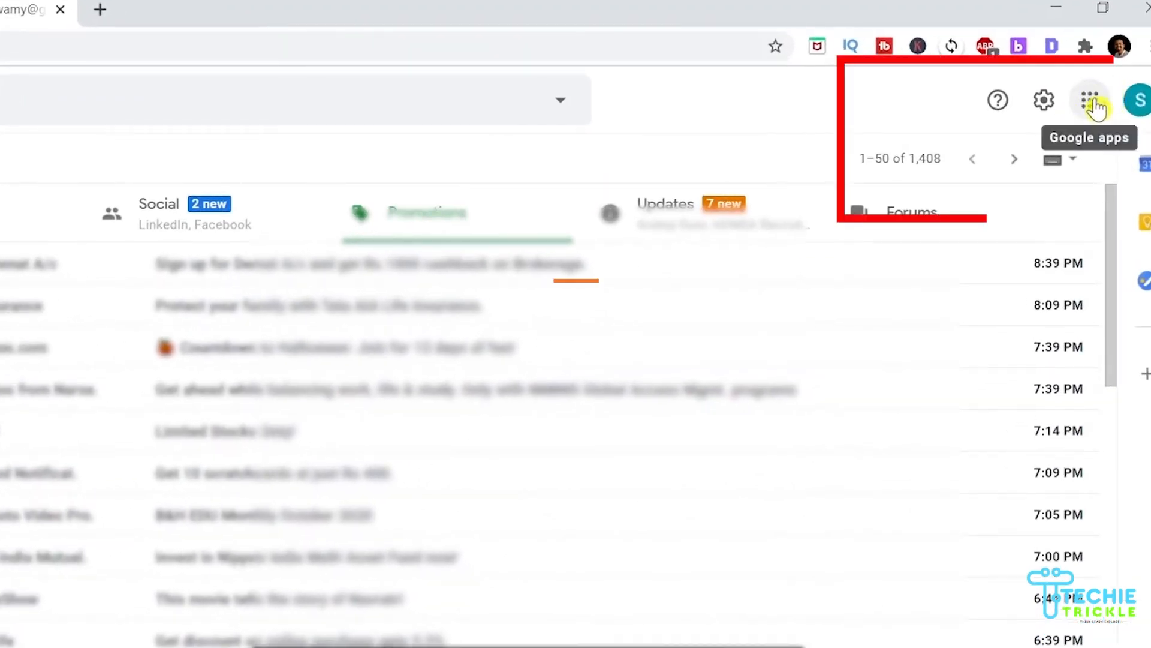
Launch Google Calendar from the Google apps grid
click(1089, 100)
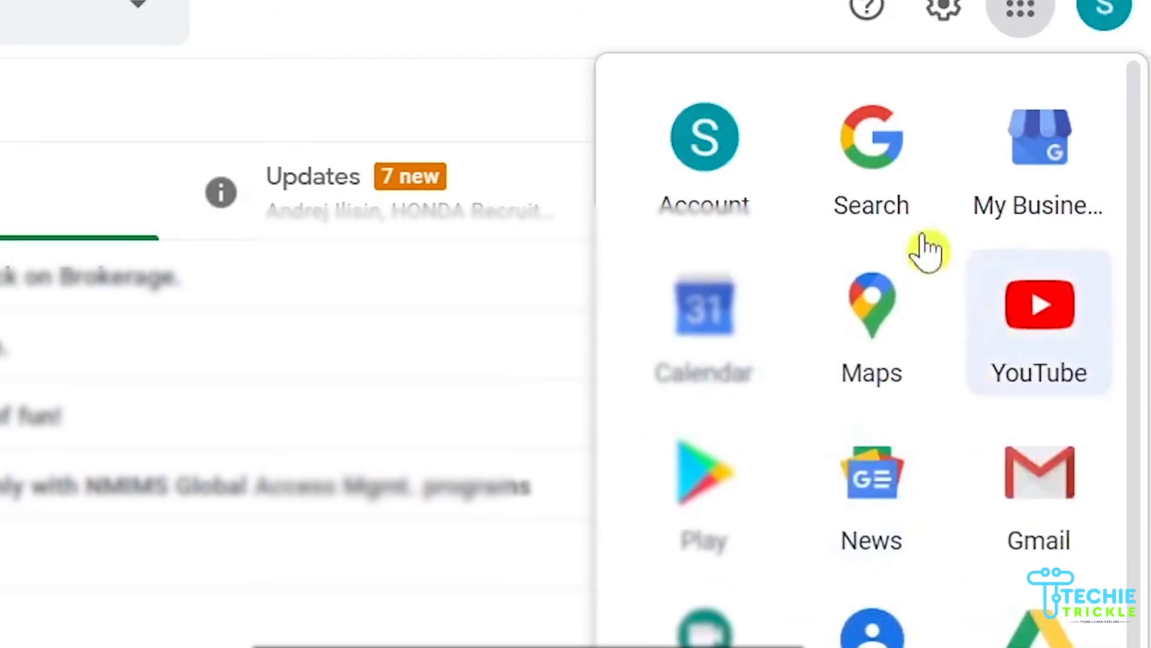
mouse_move(704, 326)
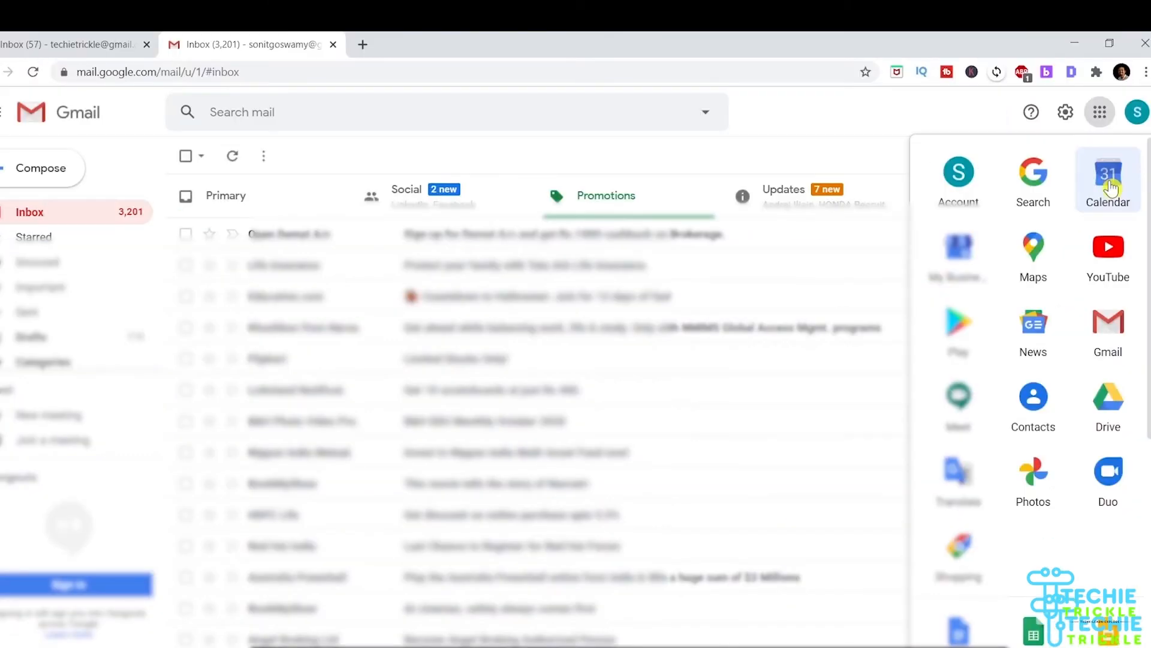
click(1108, 175)
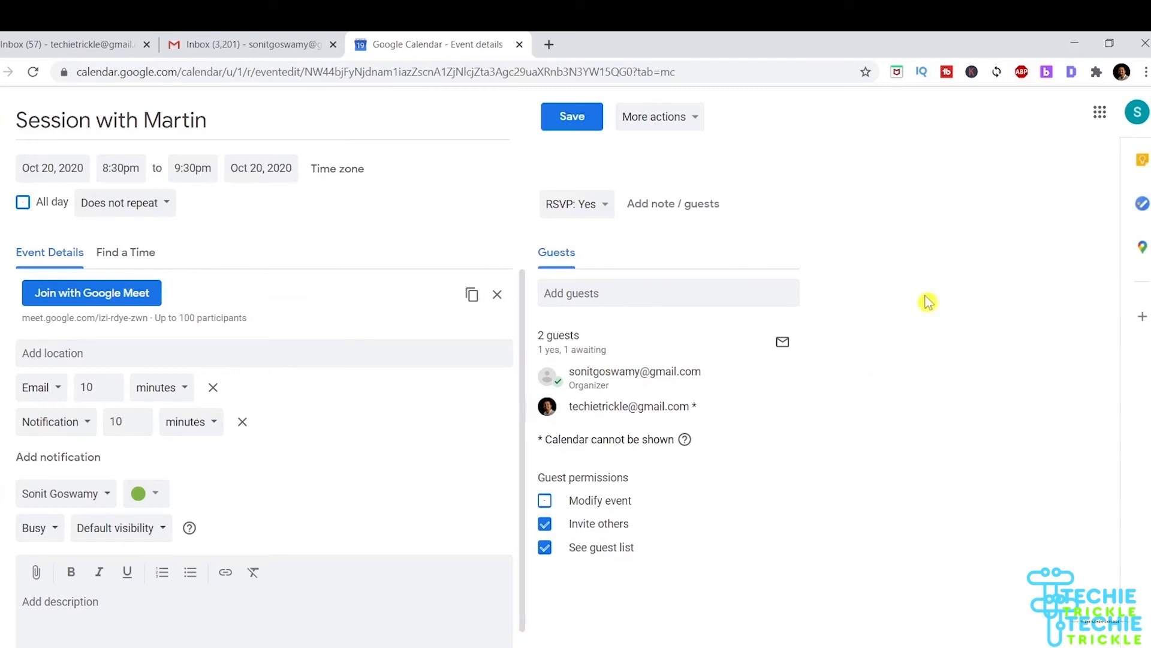
mouse_move(696, 124)
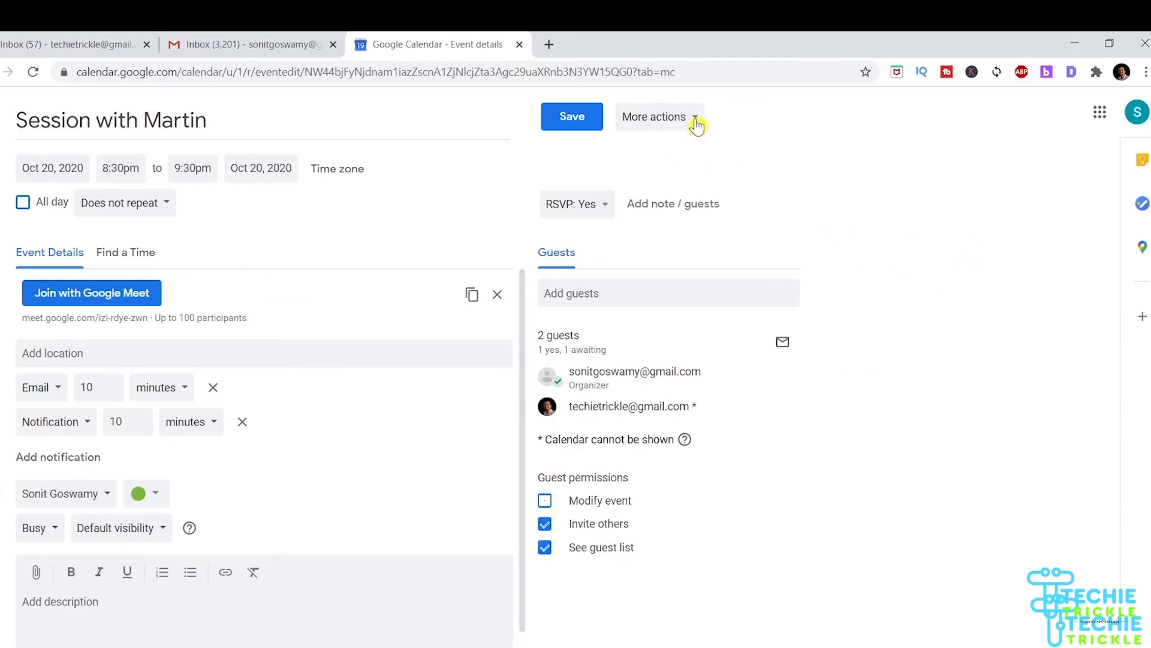
click(654, 116)
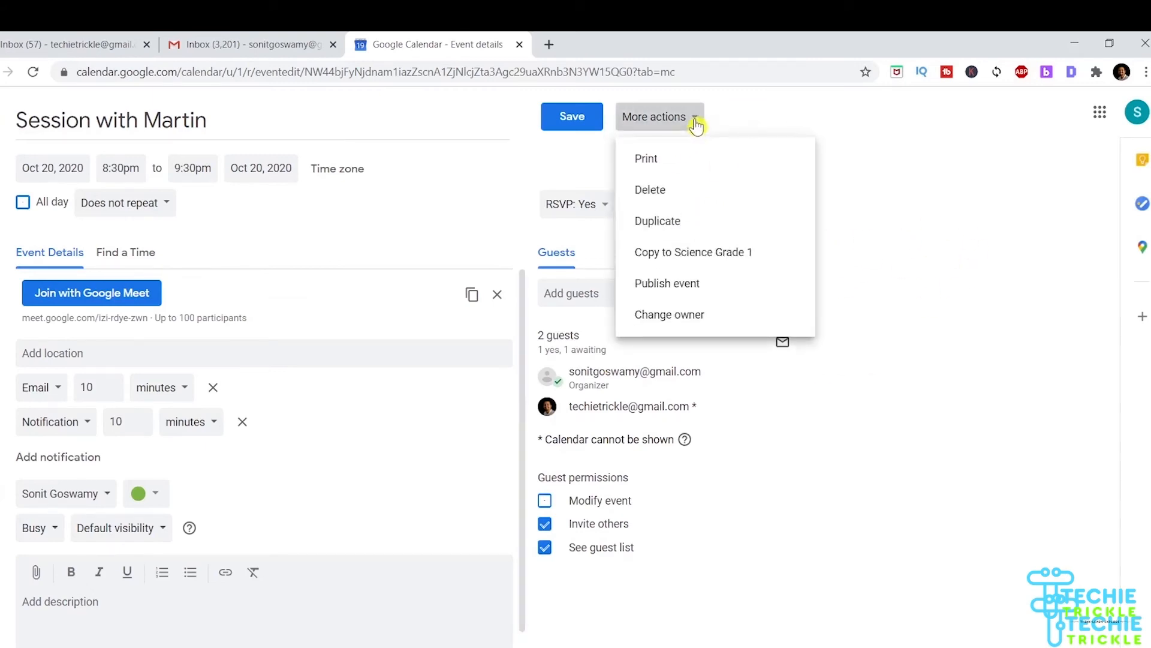
mouse_move(654, 199)
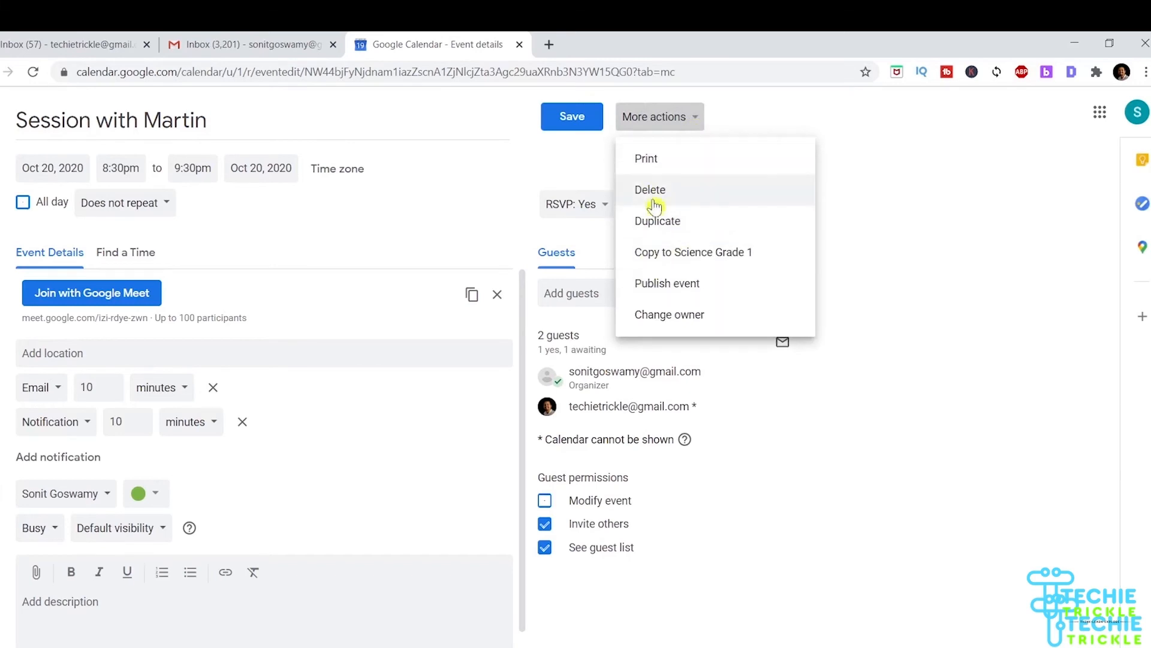
mouse_move(865, 163)
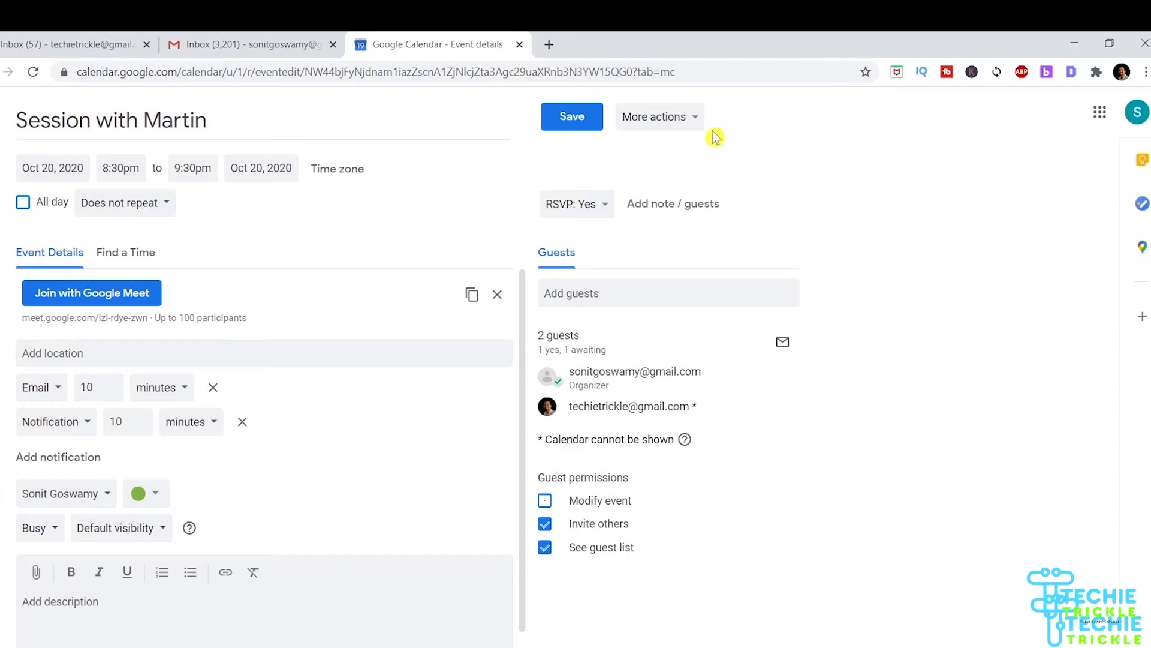
click(571, 116)
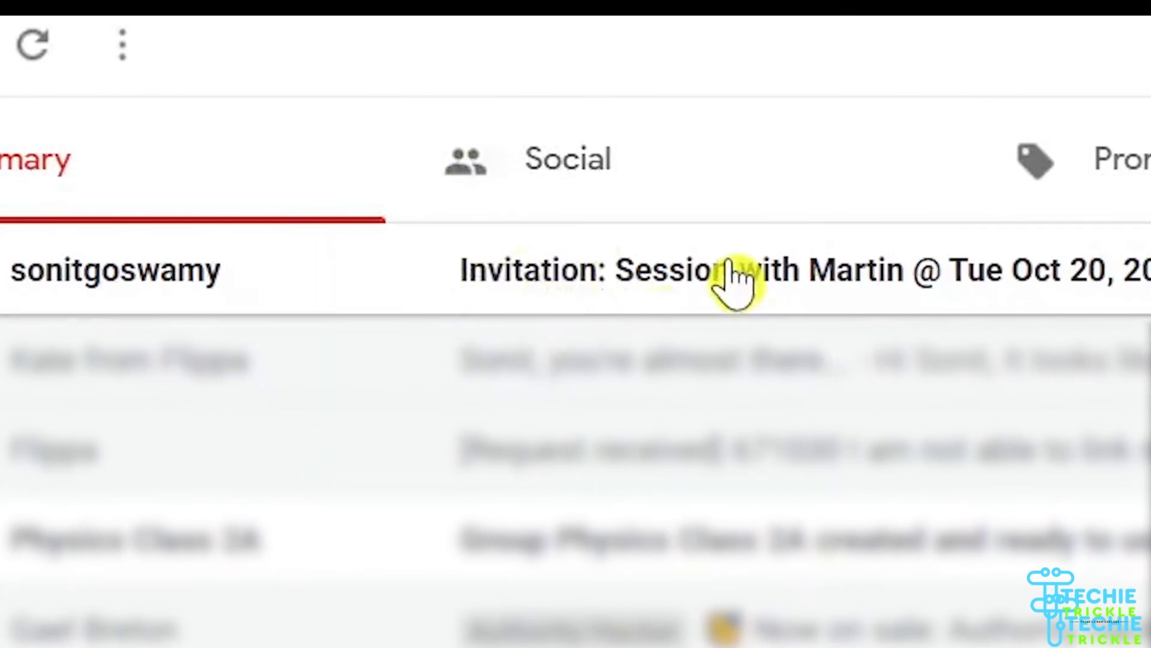
Open the 'Invitation: Session with Martin' email in the Primary inbox
click(734, 269)
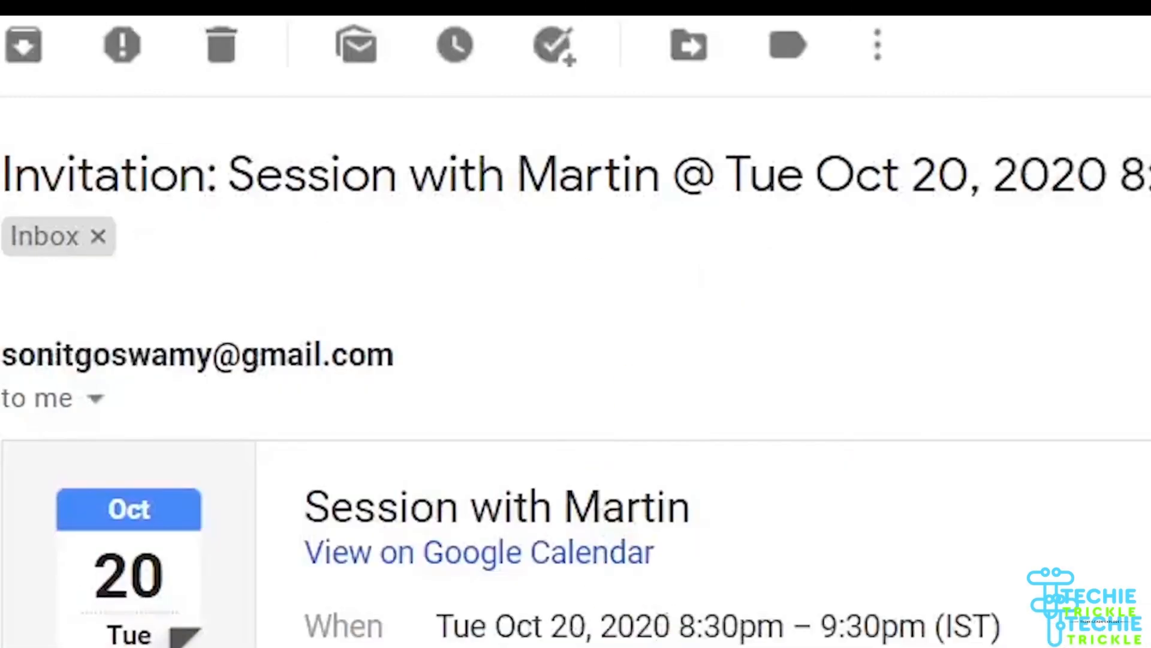